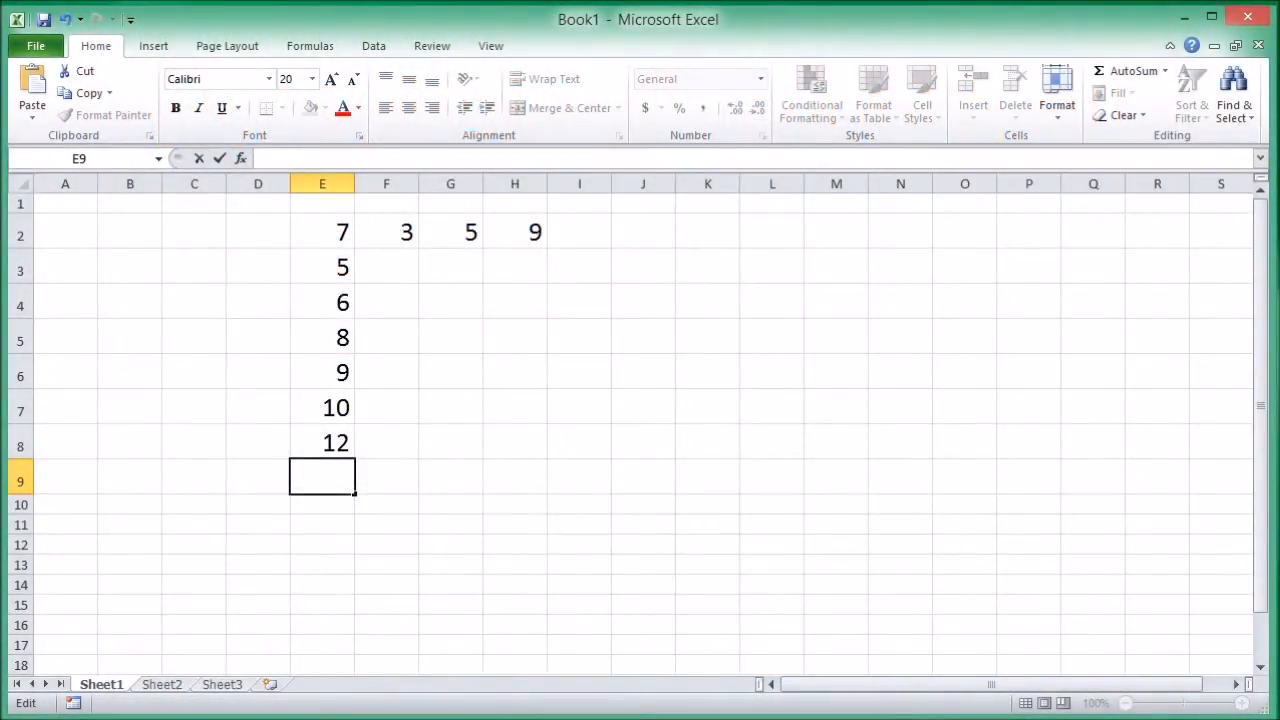
Enter =SUM over E2:E8 in cell E9 to total the column, giving 57
left_click(322, 476)
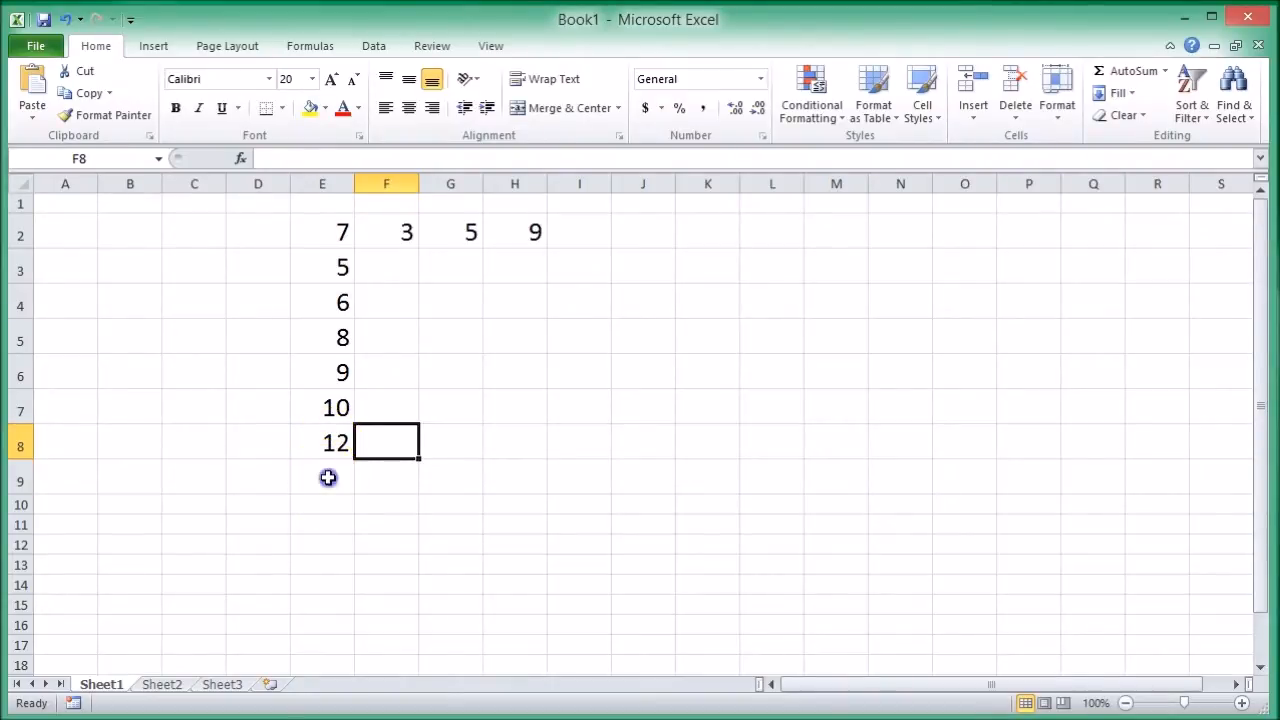
left_click(322, 479)
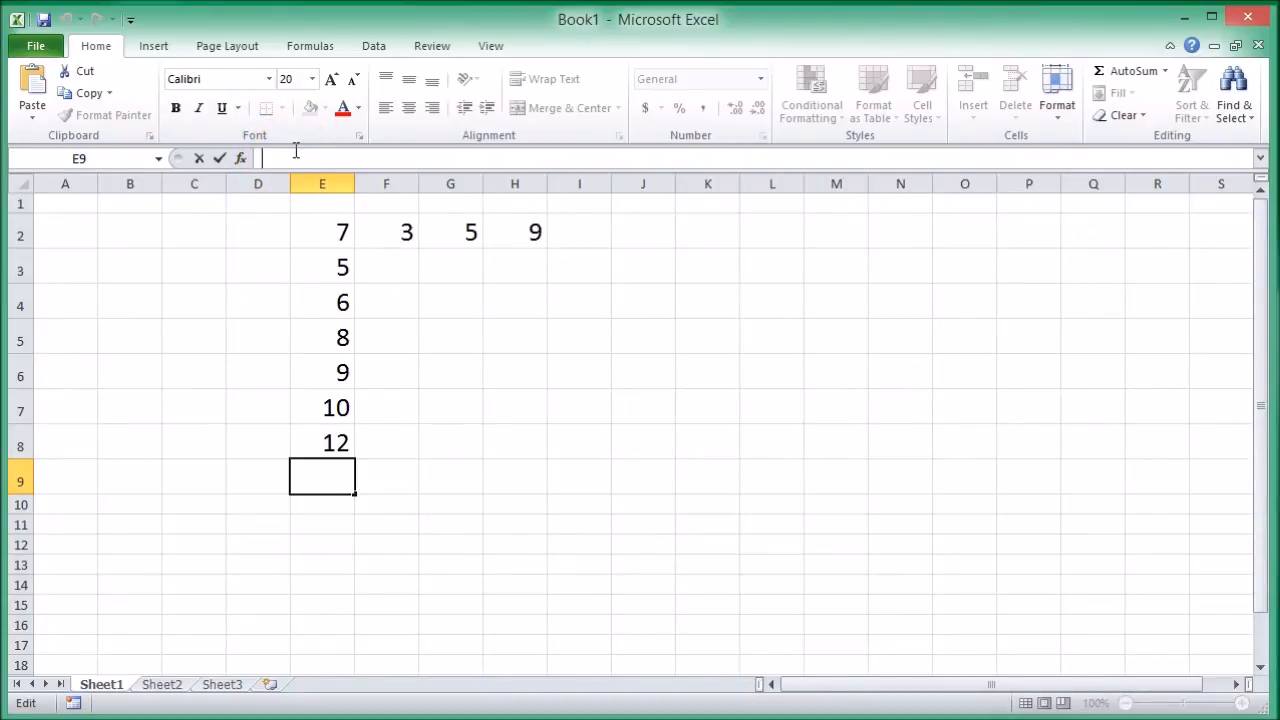
type("=")
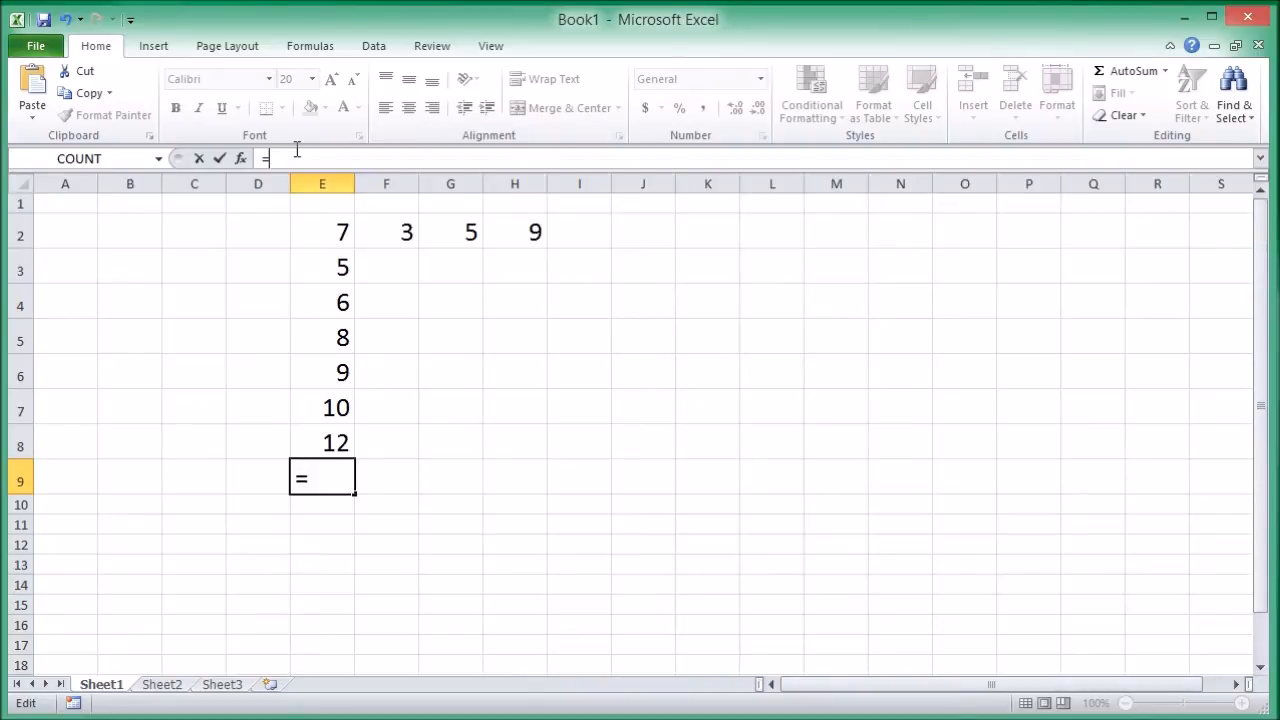
type("su")
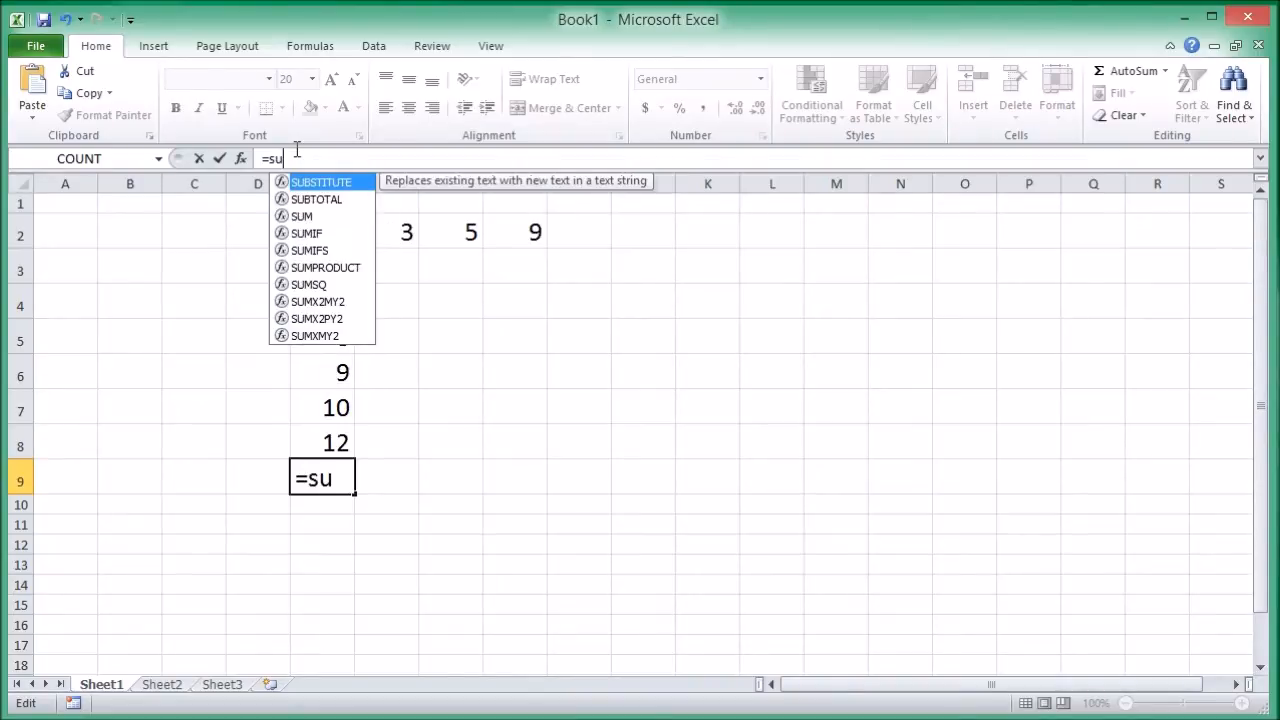
type("m")
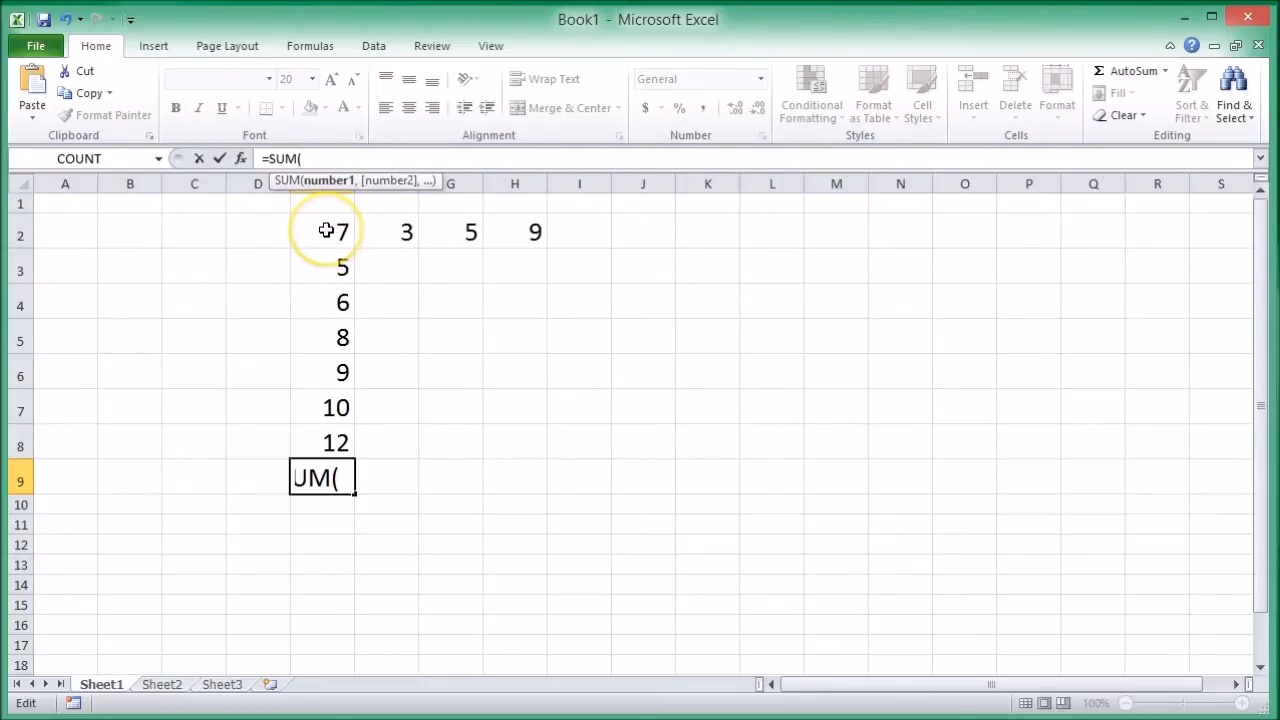
left_click_drag(322, 232, 322, 302)
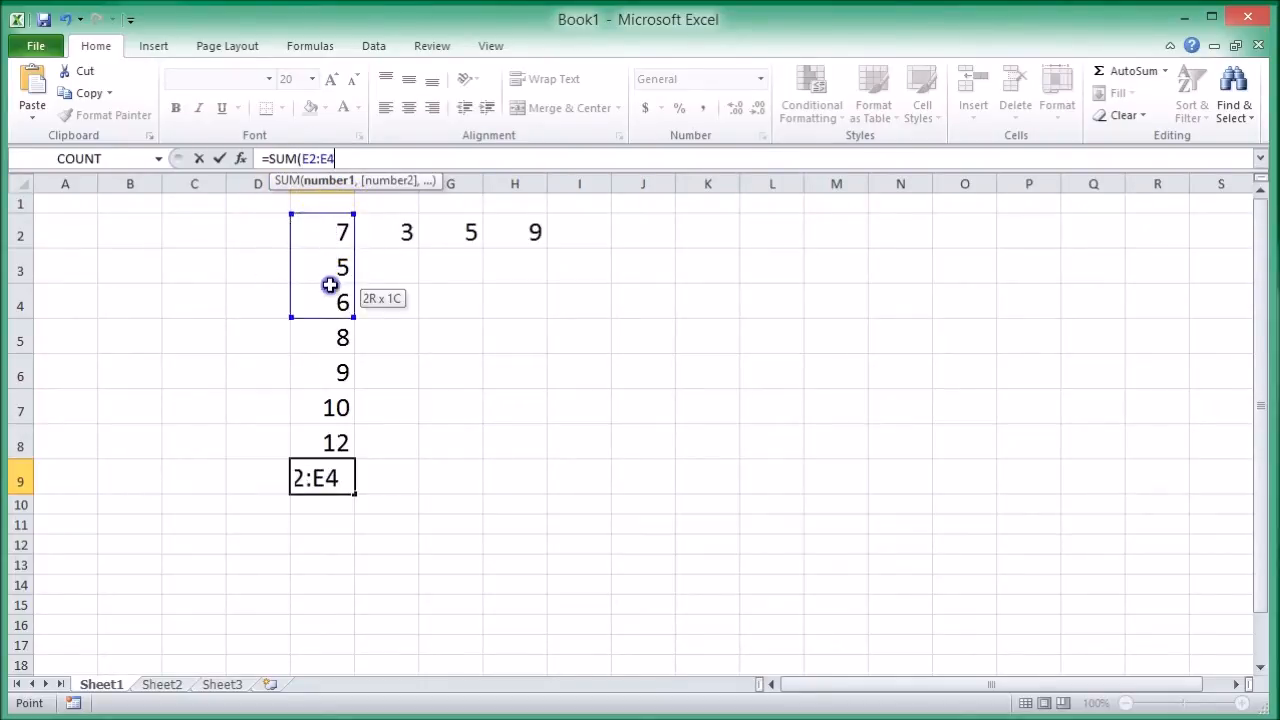
left_click_drag(330, 285, 323, 408)
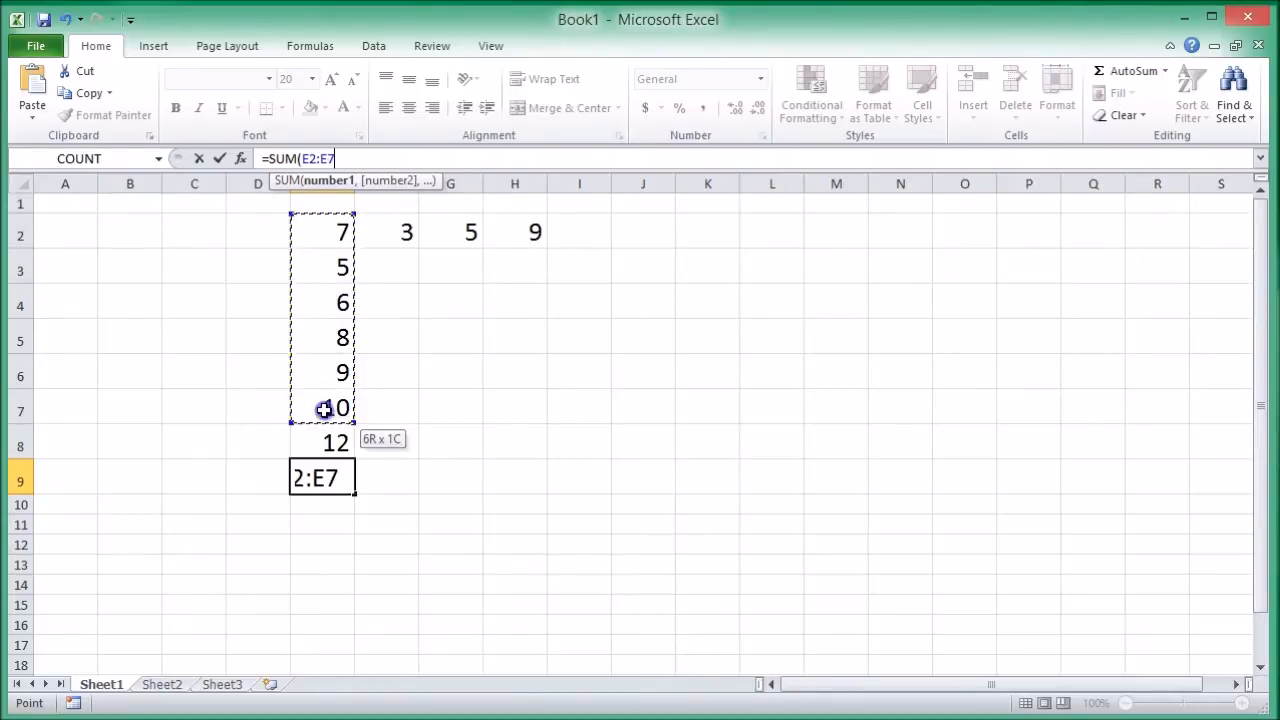
left_click_drag(323, 408, 323, 443)
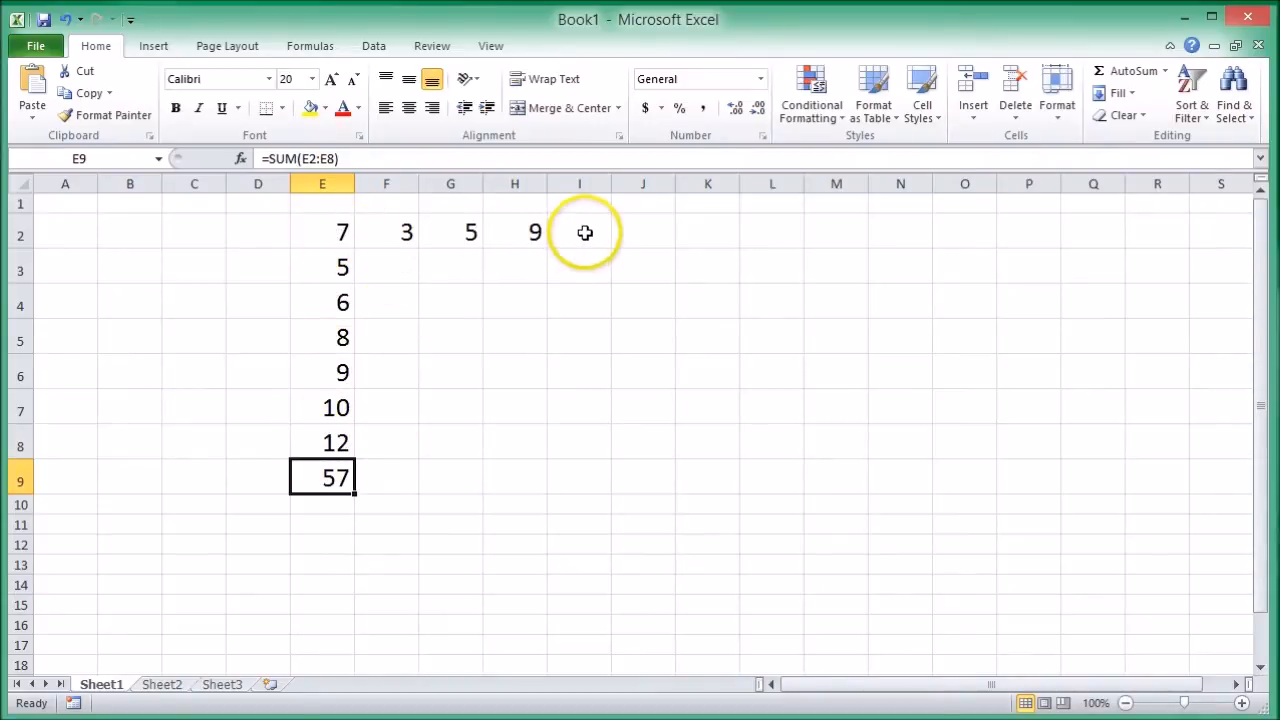
Enter =SUM(E2:H2) in cell I2 so the row totals 24
left_click(579, 233)
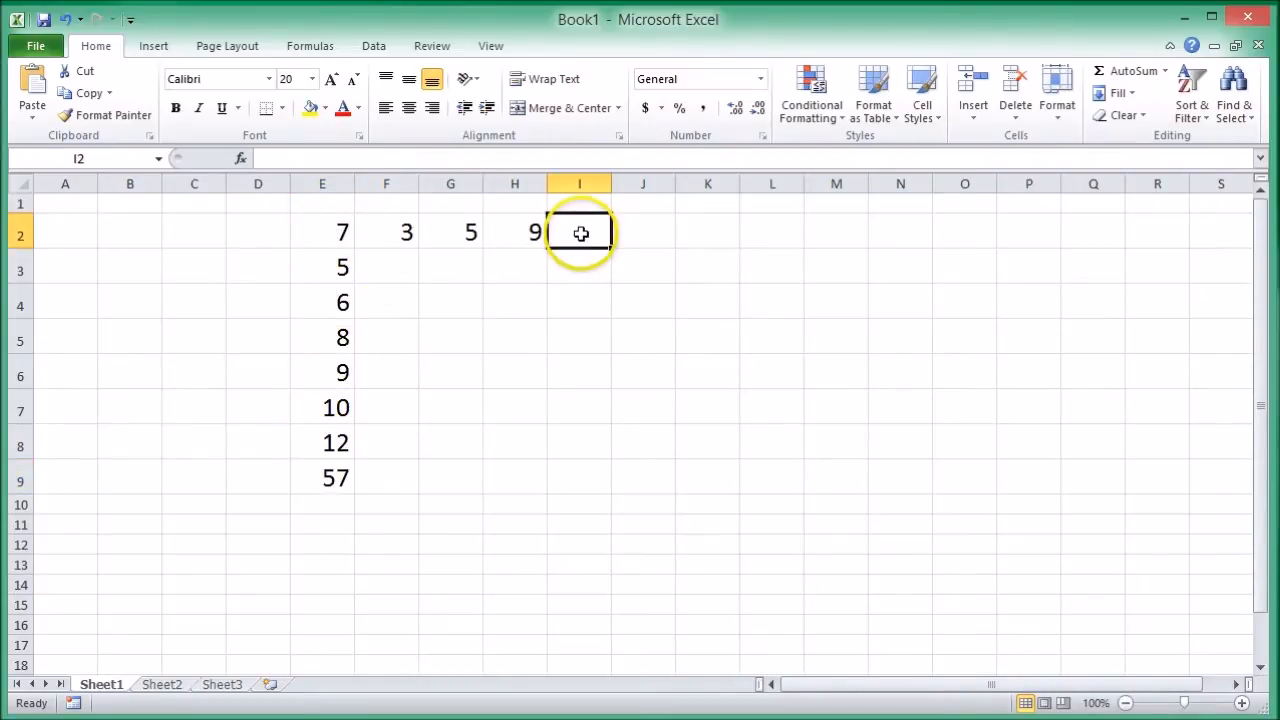
double_click(579, 231)
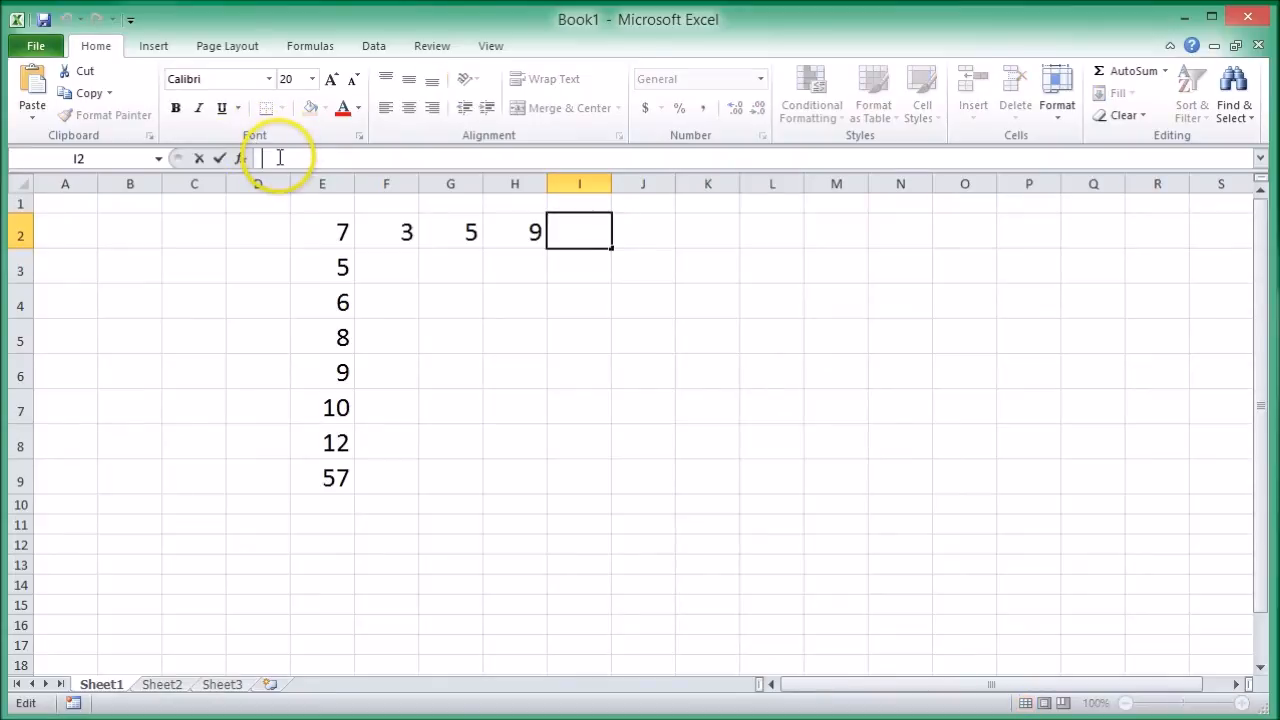
type("=")
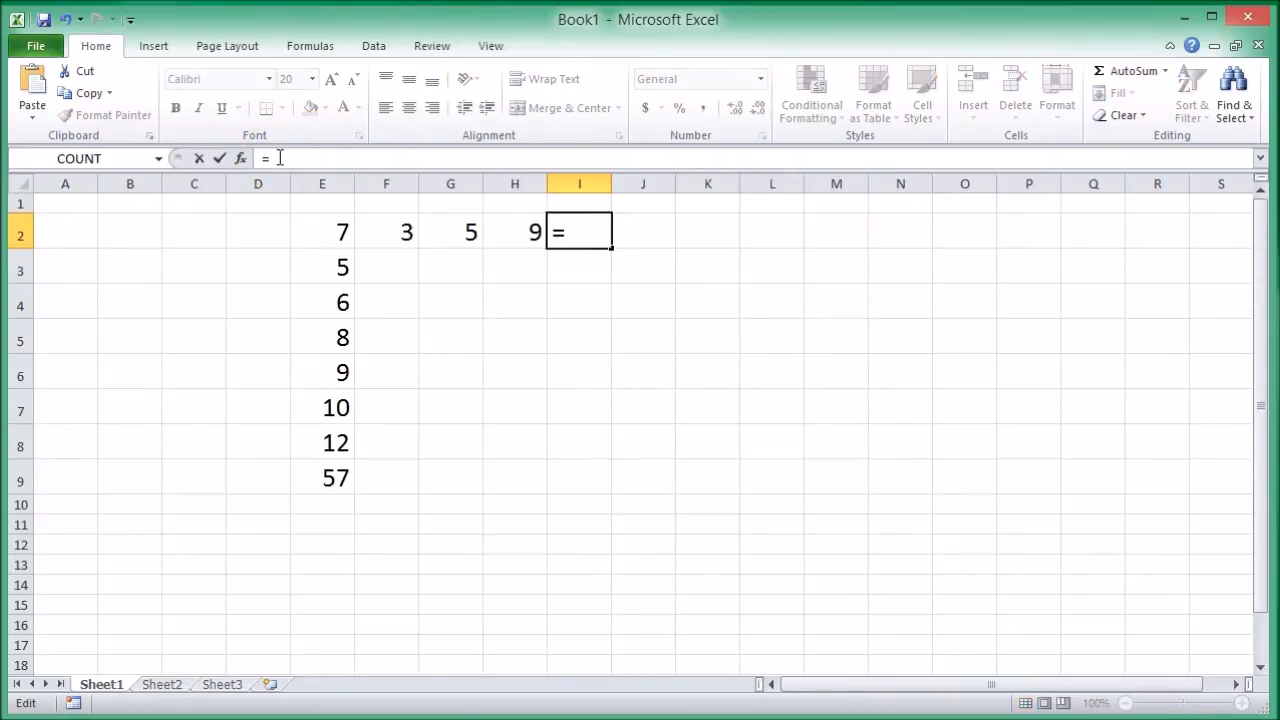
type("sum")
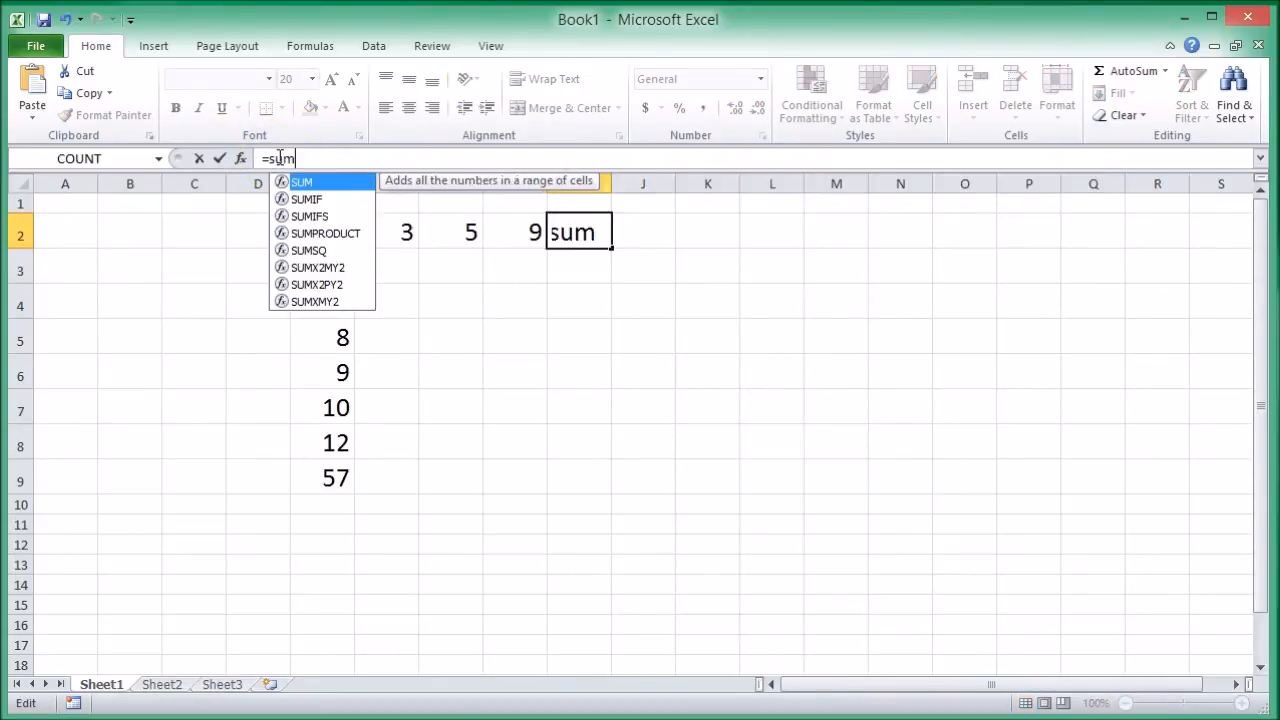
mouse_move(335, 188)
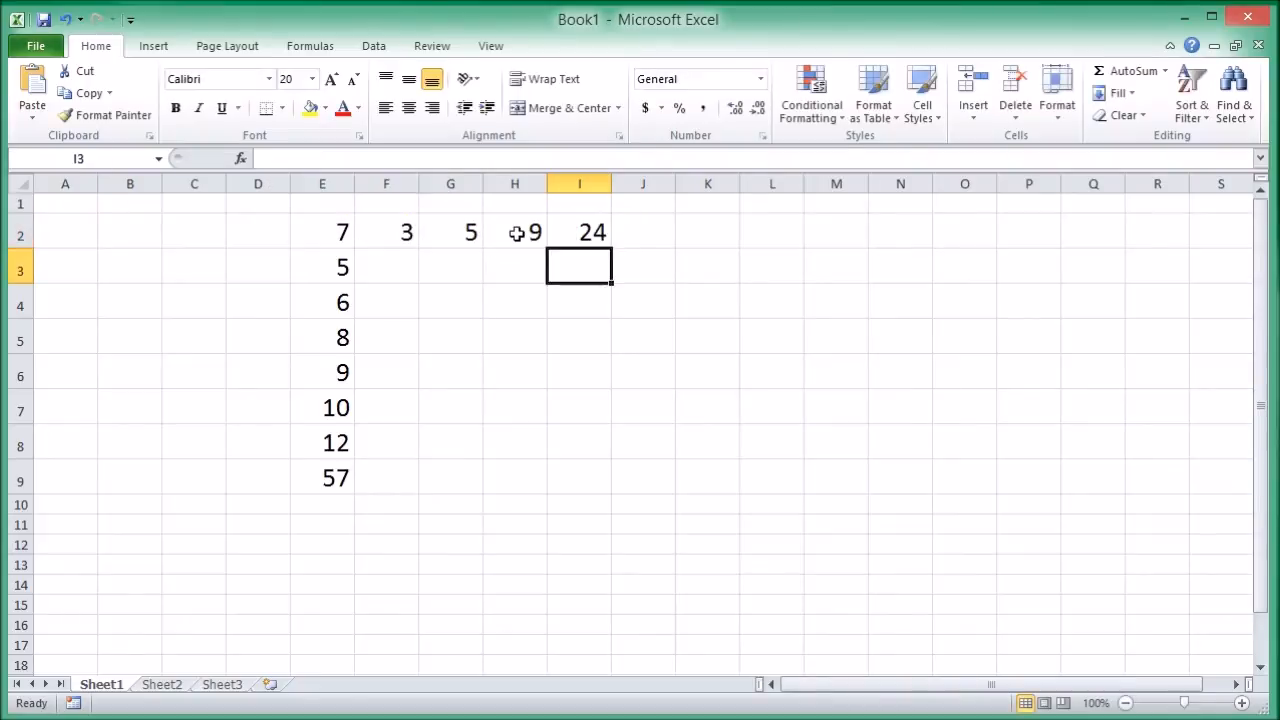
left_click(579, 232)
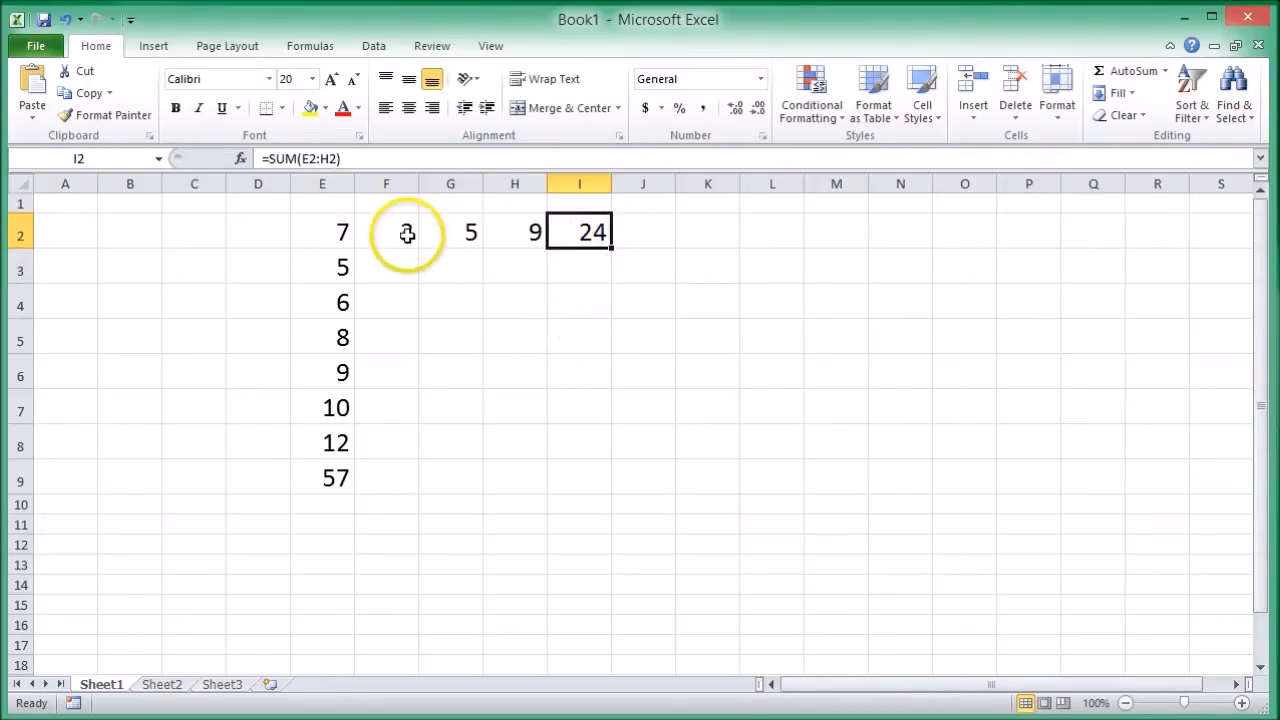
Change F2 to 10 so the row total updates, then select E2
left_click(386, 232)
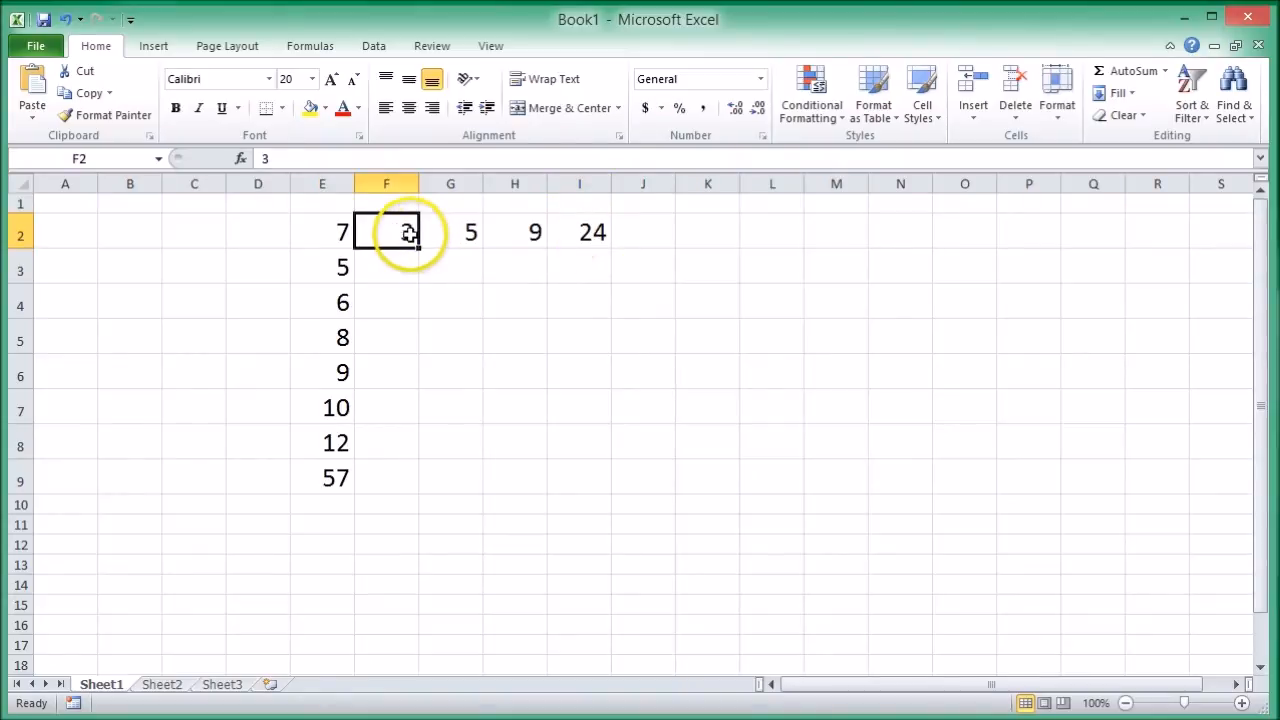
type("10")
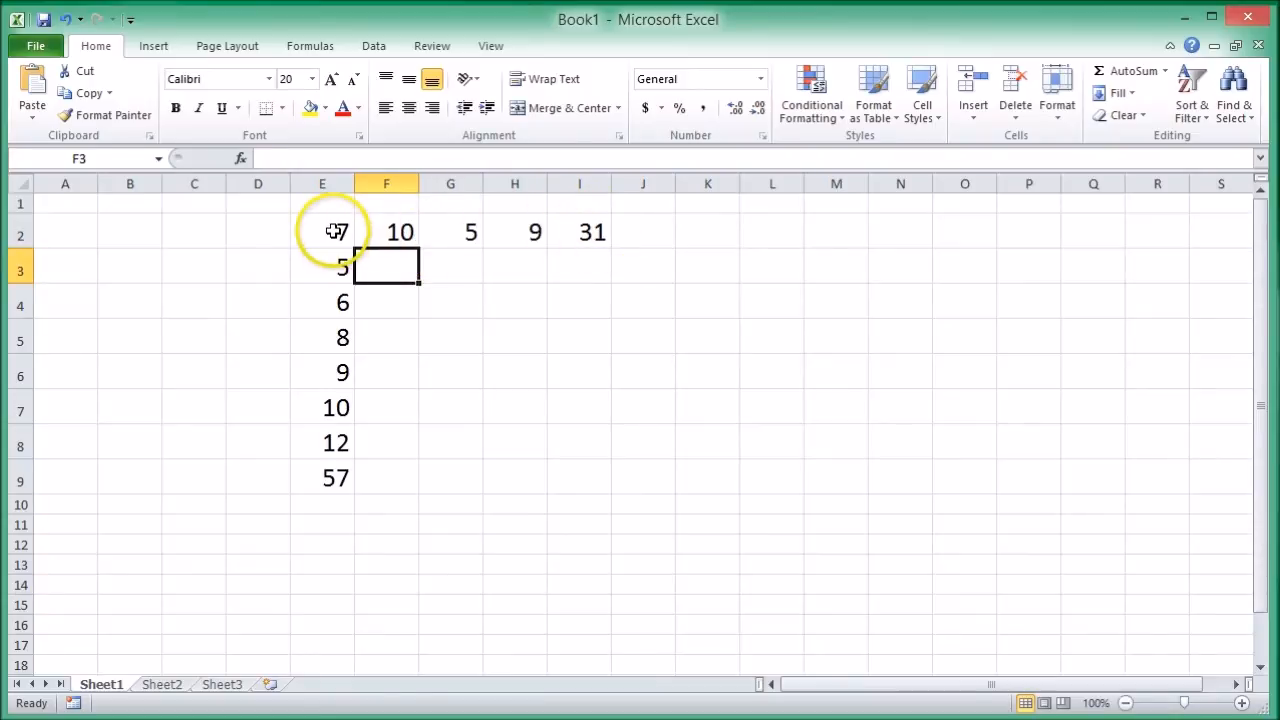
left_click(321, 231)
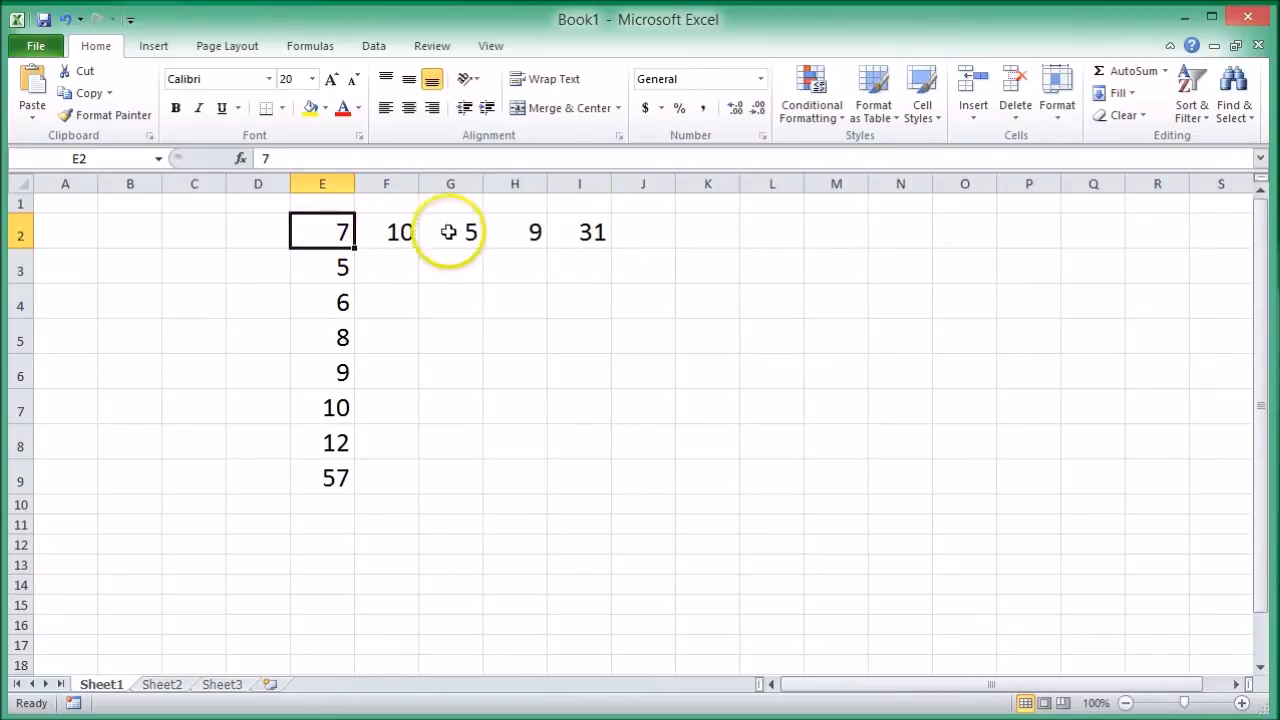
mouse_move(503, 311)
type("100")
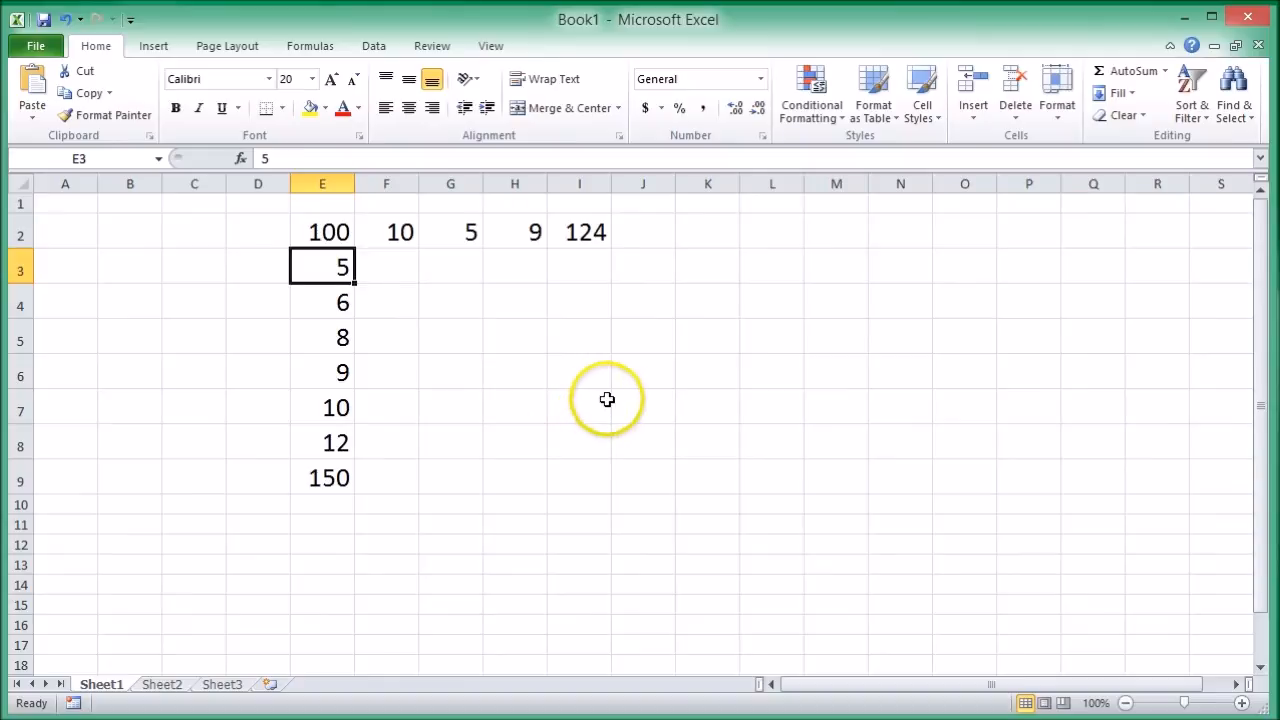
mouse_move(595, 405)
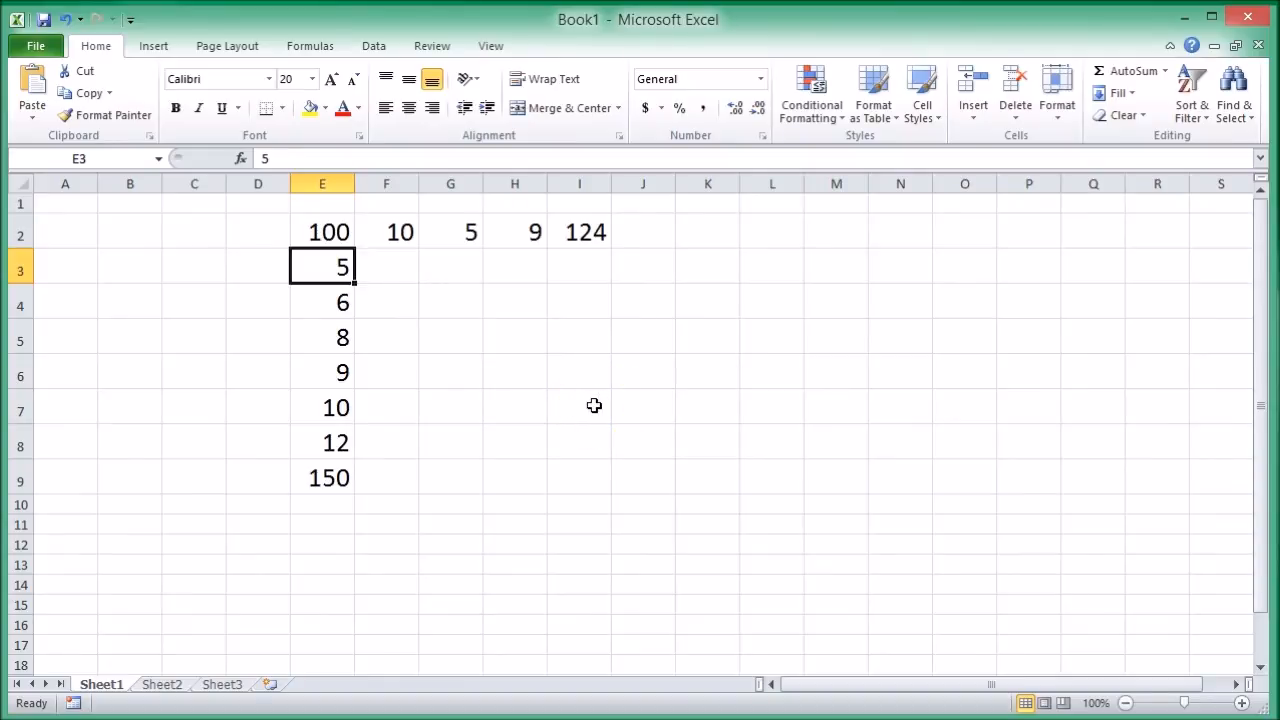